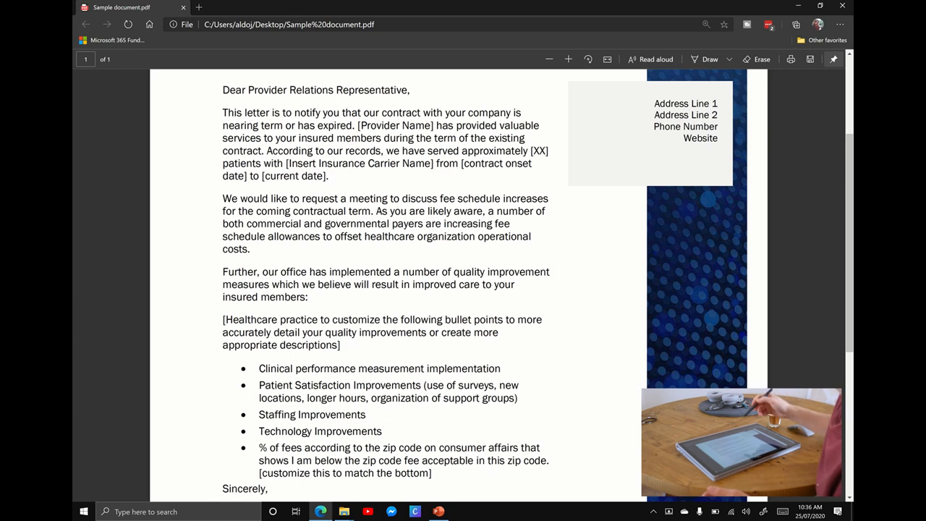
Enable the Draw pen and adjust its colour to blue with a thicker stroke.
left_click(757, 57)
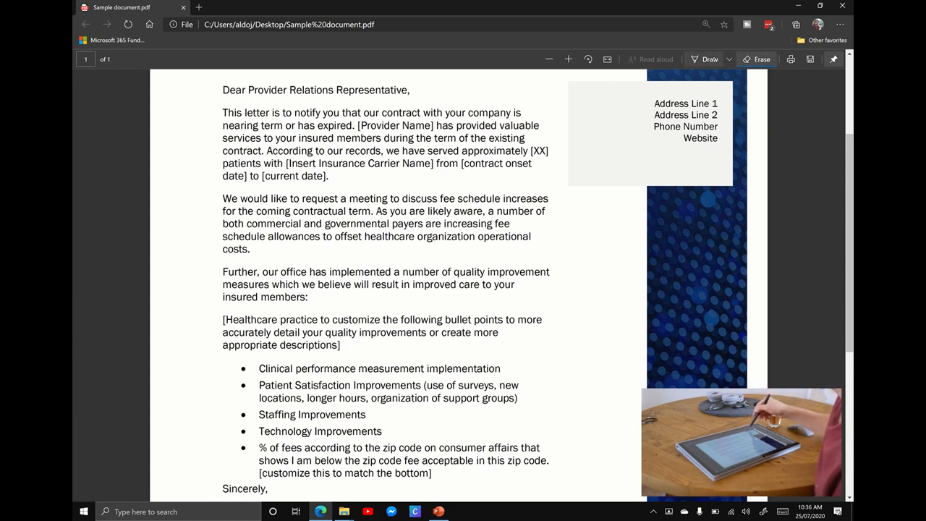
left_click(729, 59)
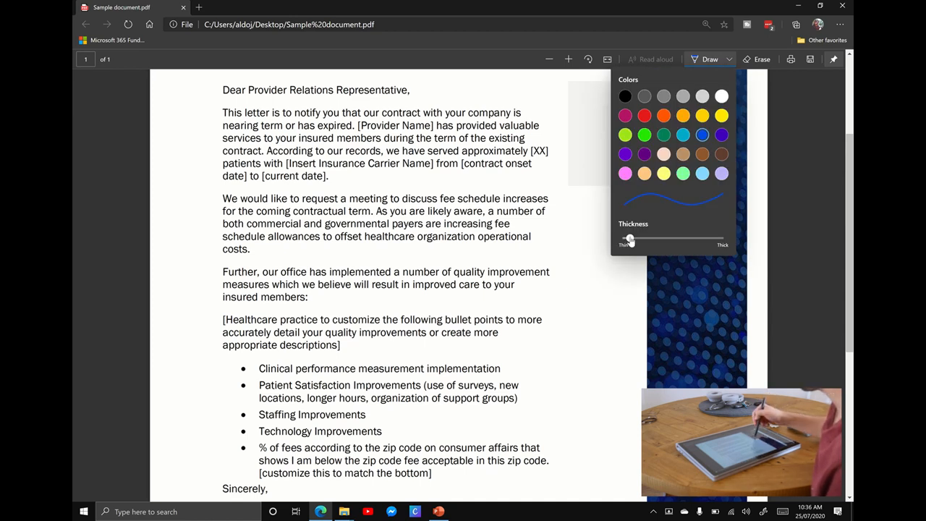
left_click_drag(628, 239, 650, 239)
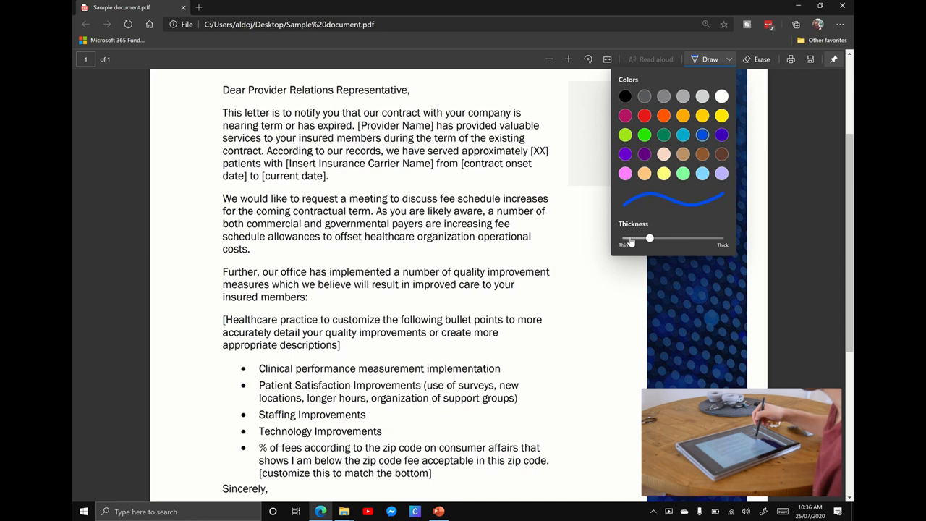
left_click_drag(648, 238, 635, 238)
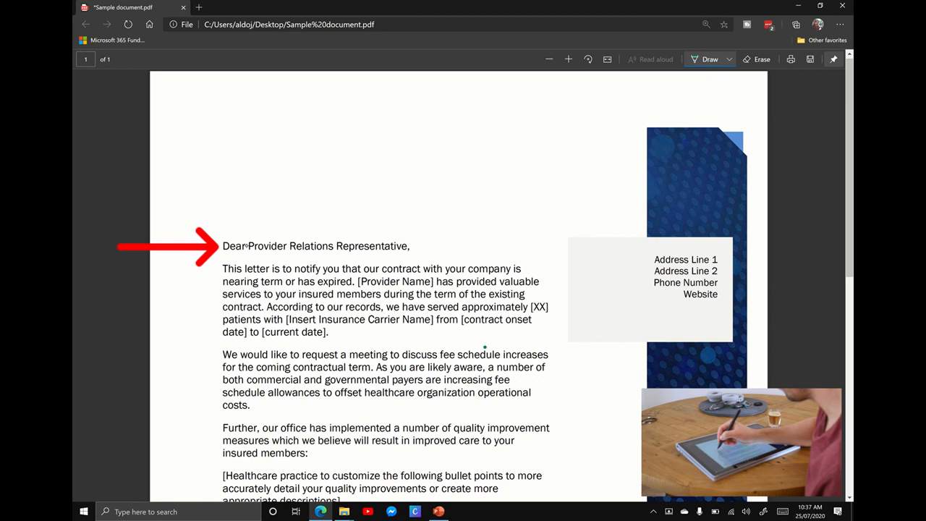
Strike through the recipient title and bracket the quality improvement paragraph with ink.
left_click_drag(249, 246, 414, 246)
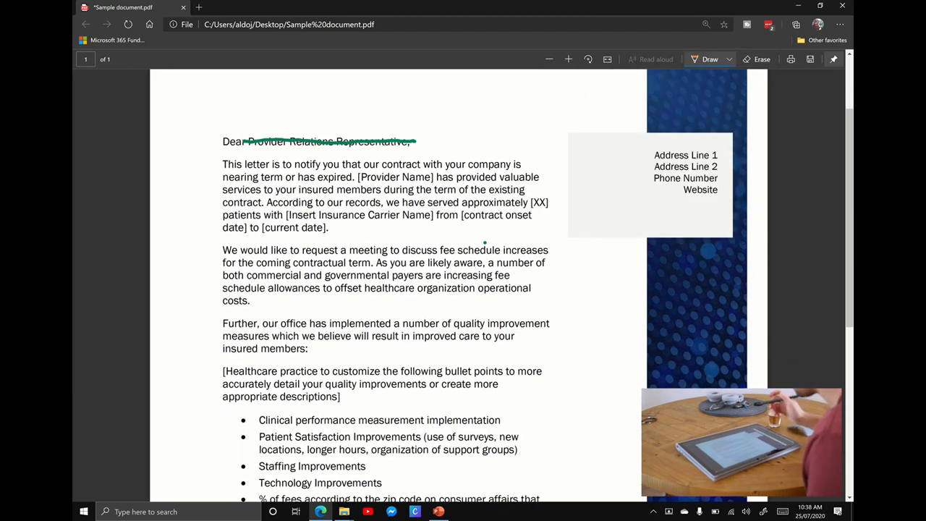
left_click_drag(220, 319, 220, 355)
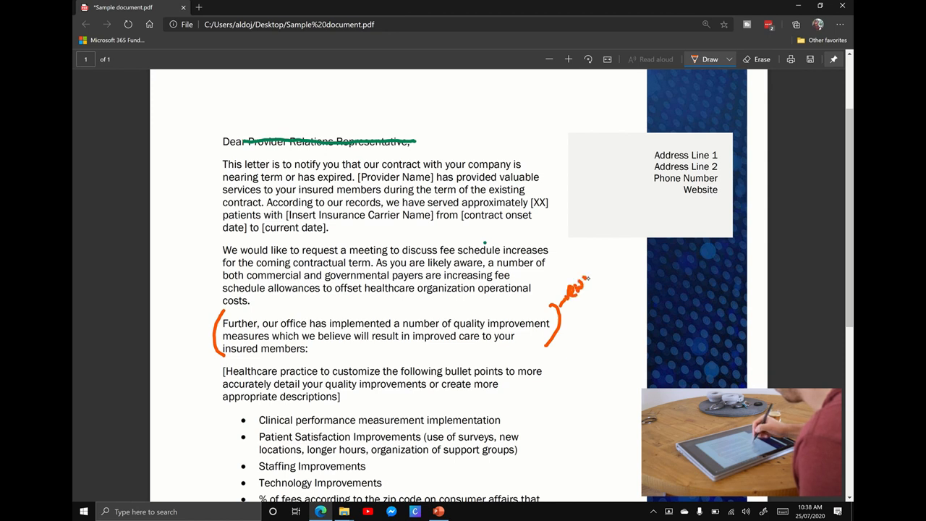
Switch the ink to orange for the handwritten margin note and move down the letter.
left_click(730, 58)
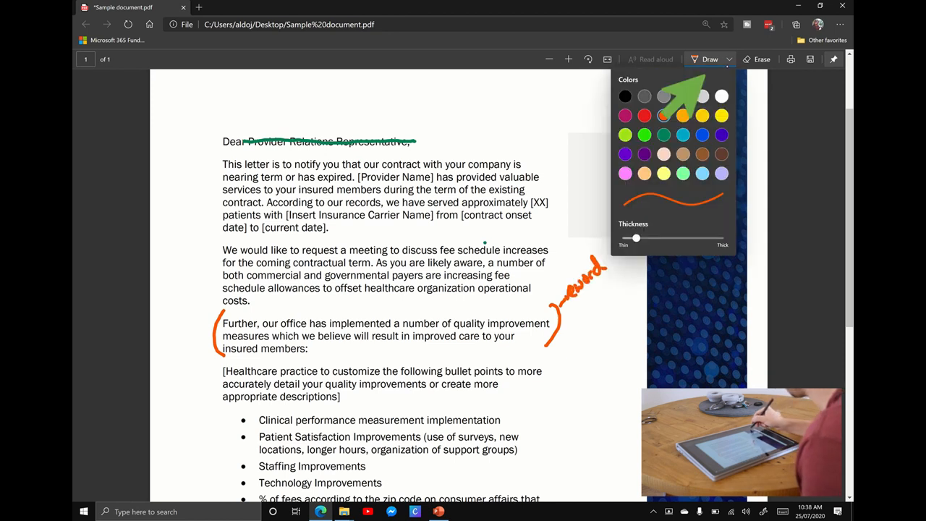
left_click_drag(635, 238, 623, 237)
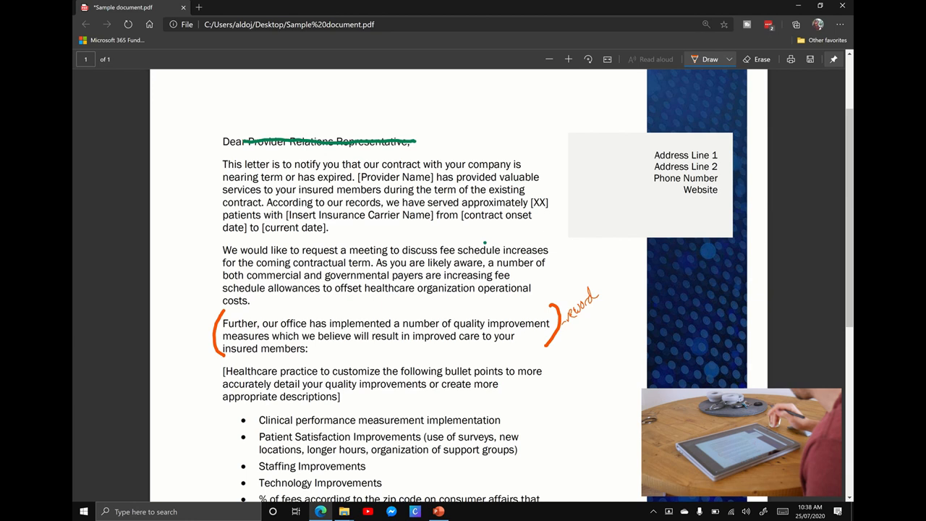
scroll("down", 3)
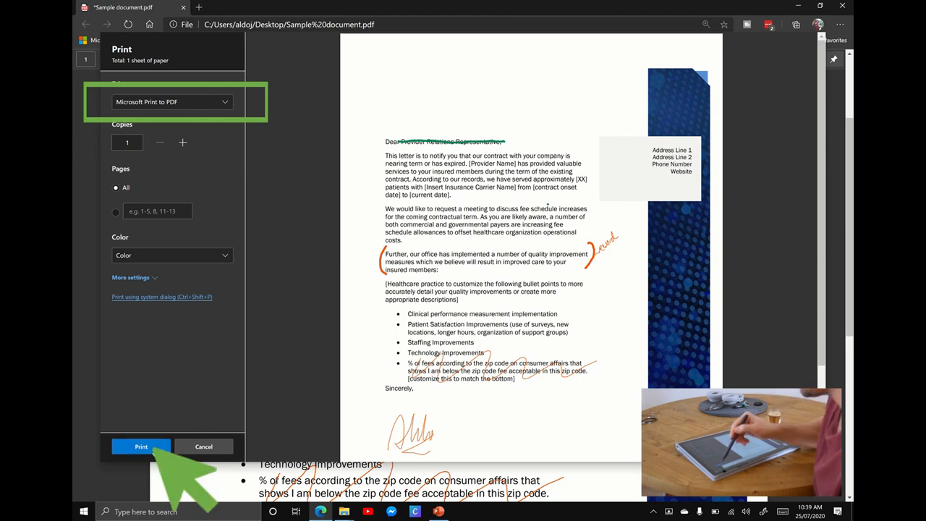
Print the marked-up letter to a PDF named 'annotat…' on the desktop and discard the original's changes.
left_click(140, 446)
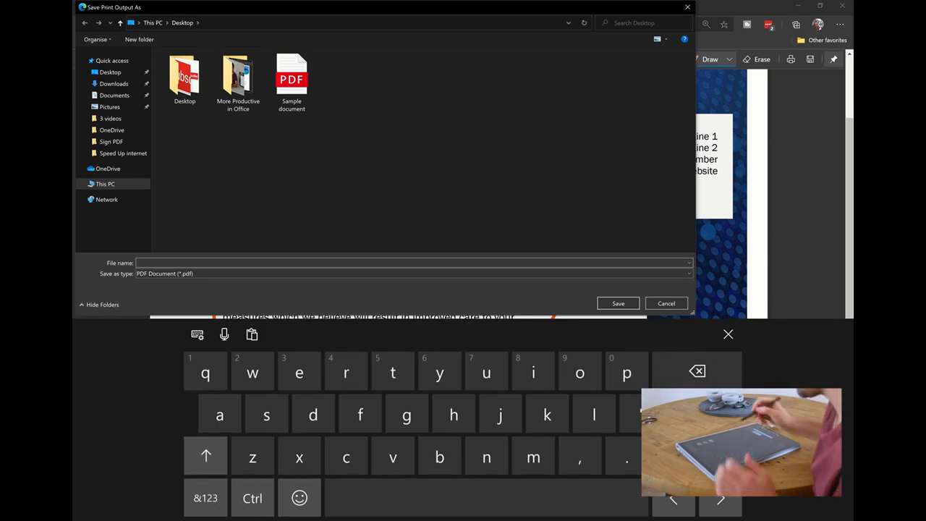
type("annotat")
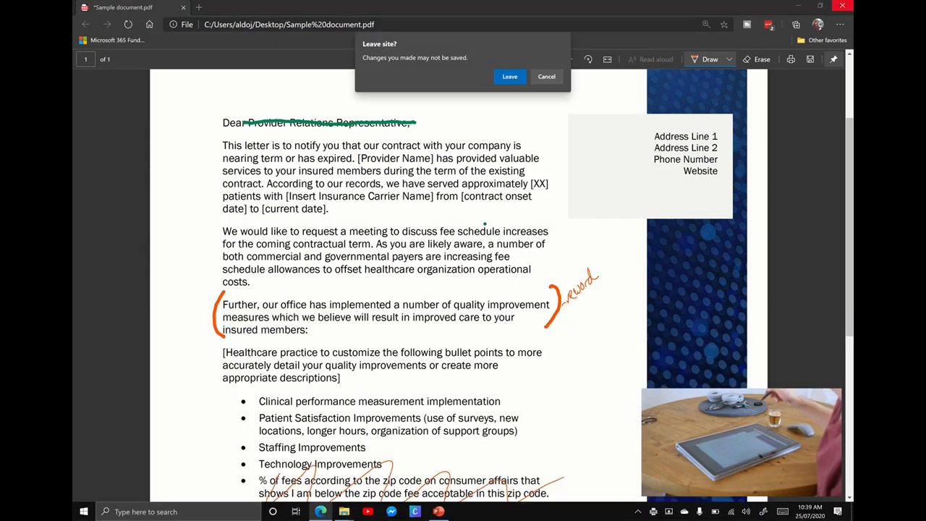
left_click(510, 76)
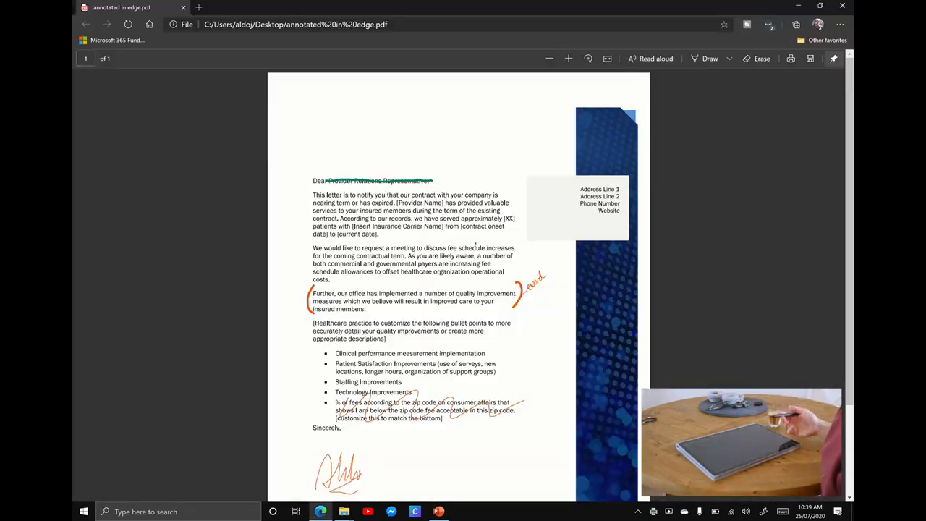
Scroll through the saved annotated copy to review the strike-through, notes and signature.
scroll("down", 3)
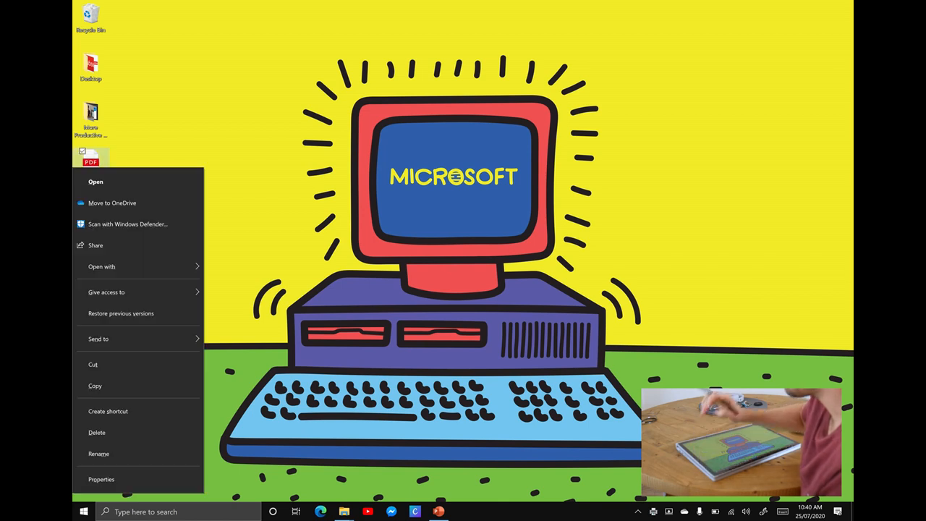
Open the desktop Sample document PDF with PDF Reader by Xodo via Open with.
left_click(101, 266)
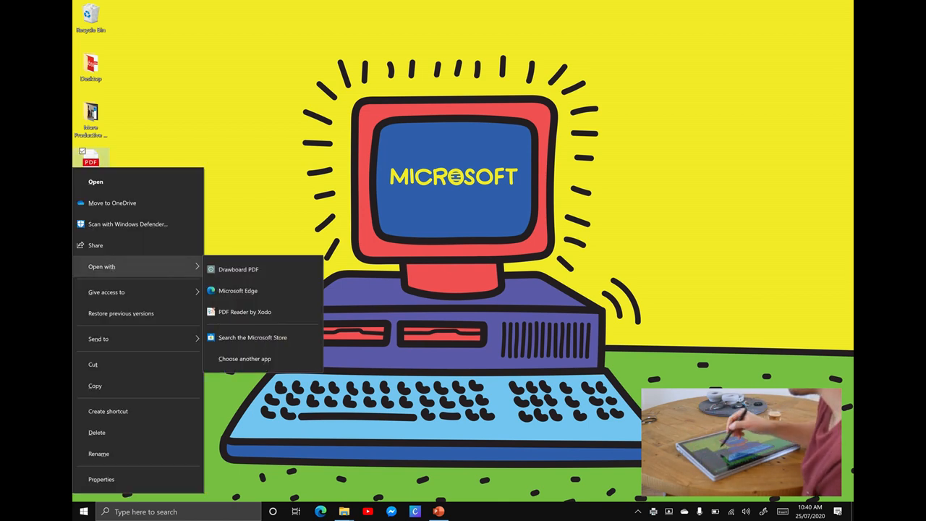
left_click(244, 313)
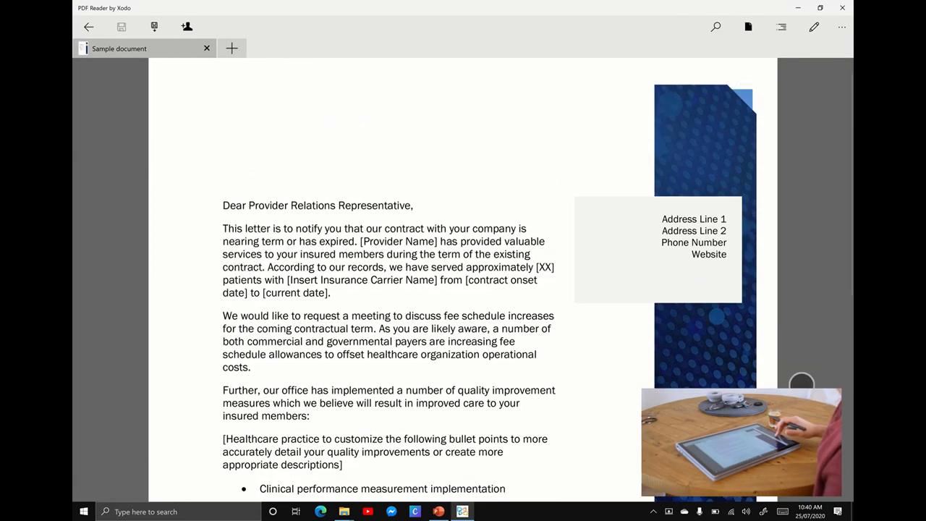
Fit the letter in view and expand the command bar's extra page, saving and printing options.
scroll("down", 3)
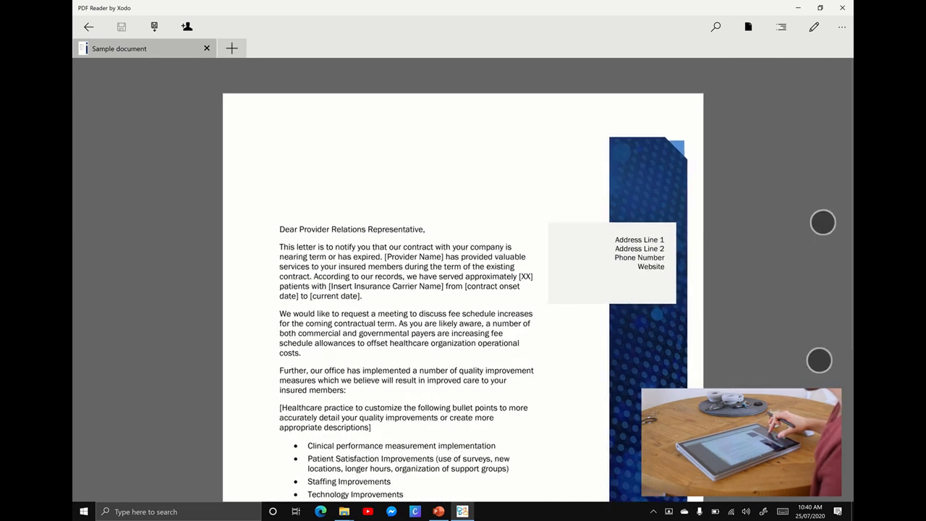
scroll("down", 3)
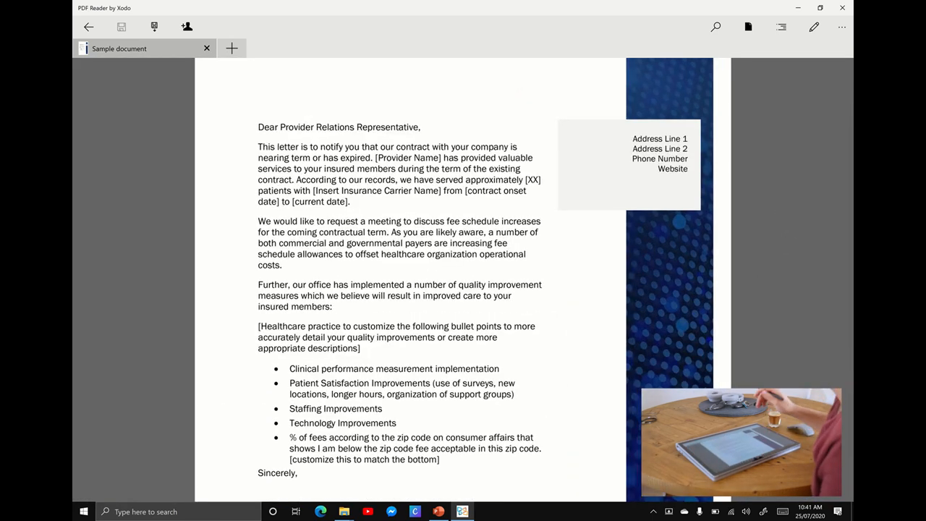
left_click(813, 26)
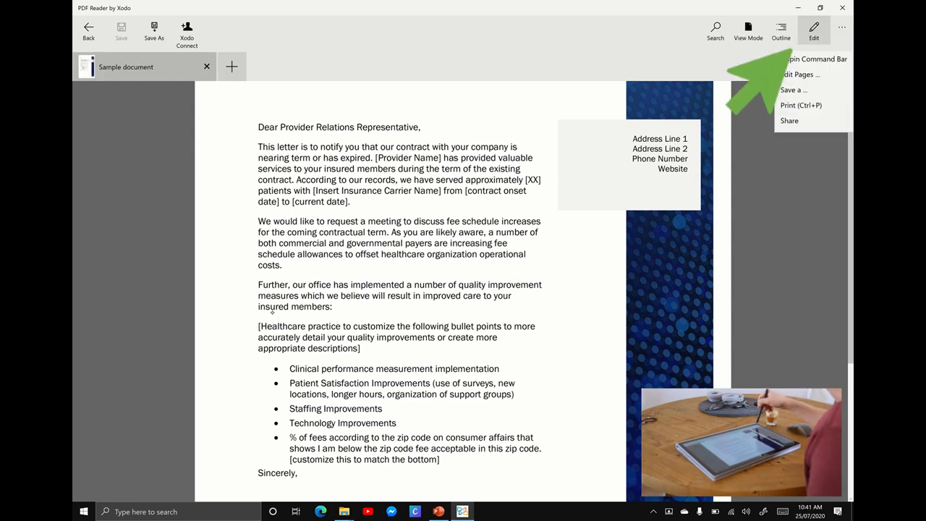
Enter markup mode and strike out 'Provider Relations Representative' in red.
left_click(813, 31)
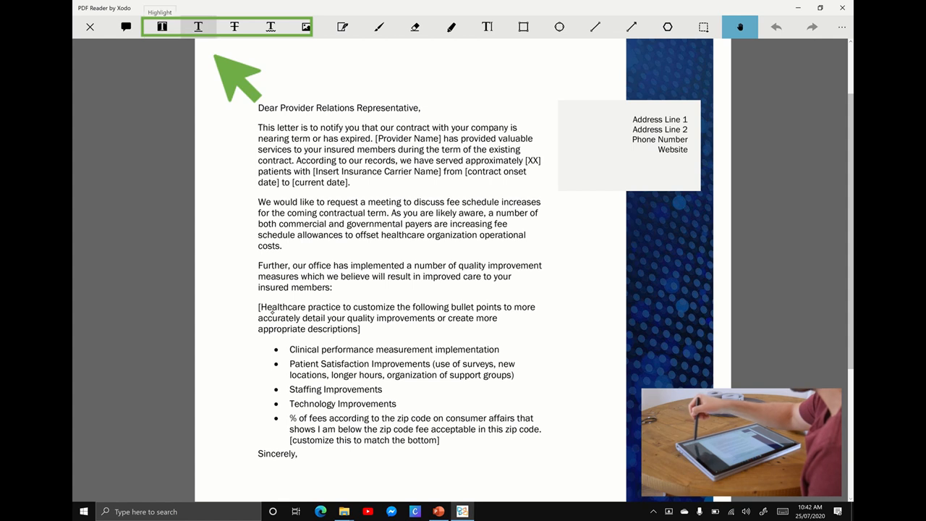
mouse_move(235, 26)
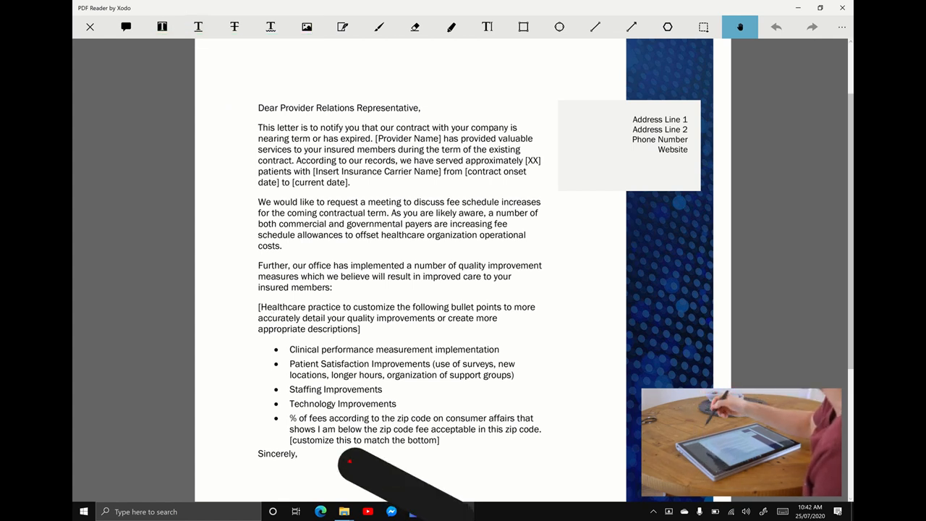
left_click(234, 26)
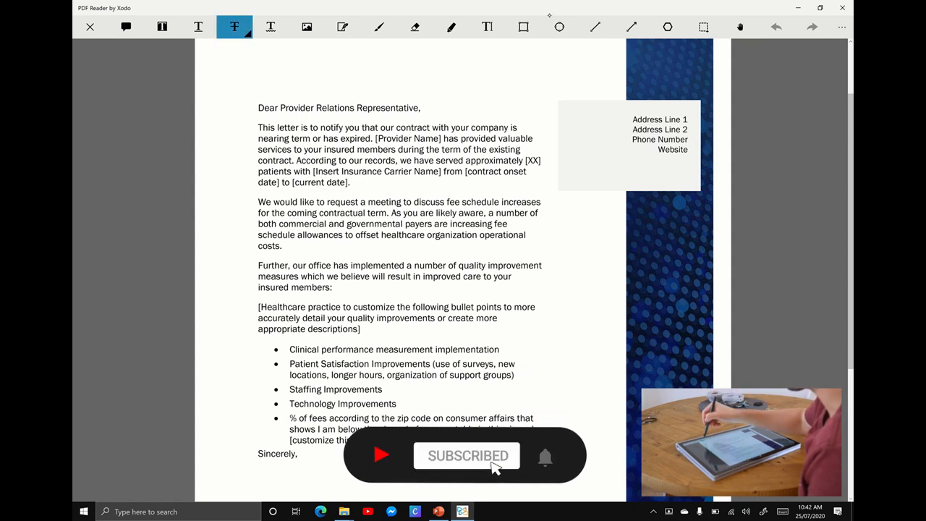
left_click(235, 26)
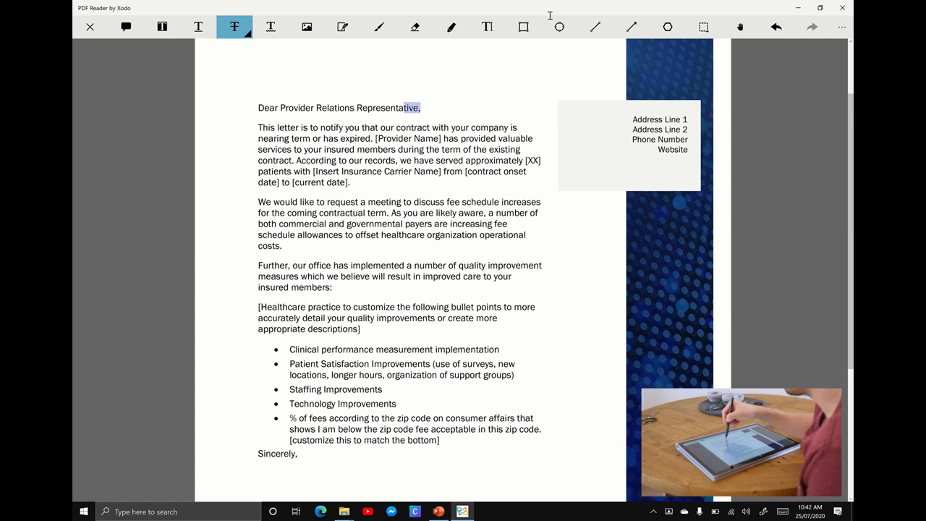
left_click(234, 26)
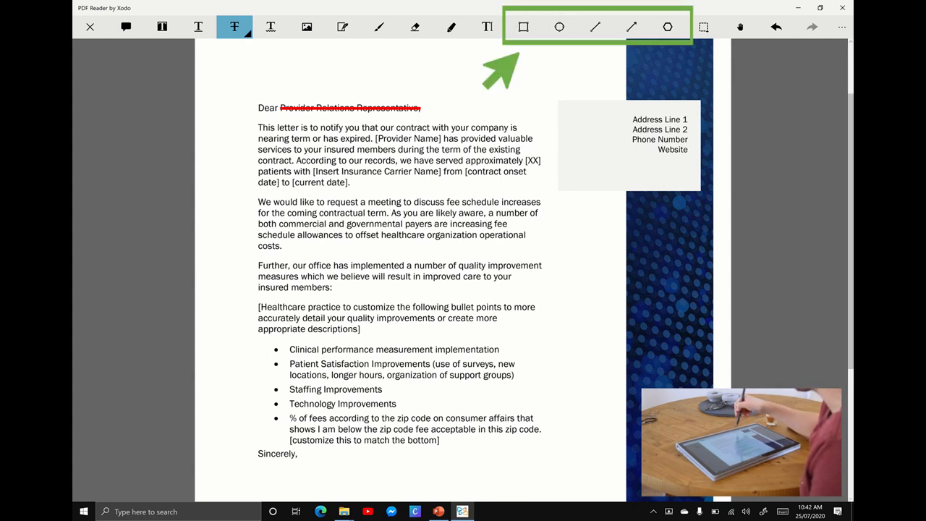
mouse_move(523, 26)
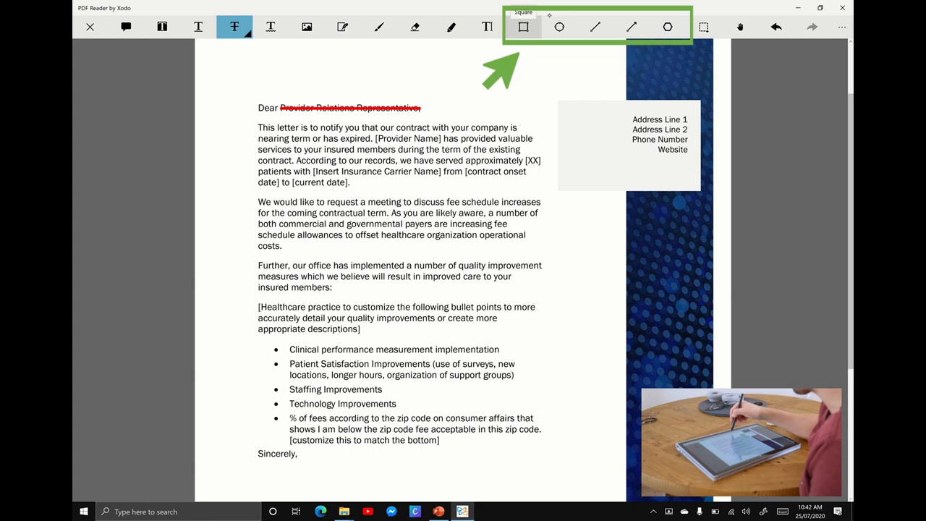
Draw an orange Square annotation framing the quality improvement paragraph.
left_click(522, 26)
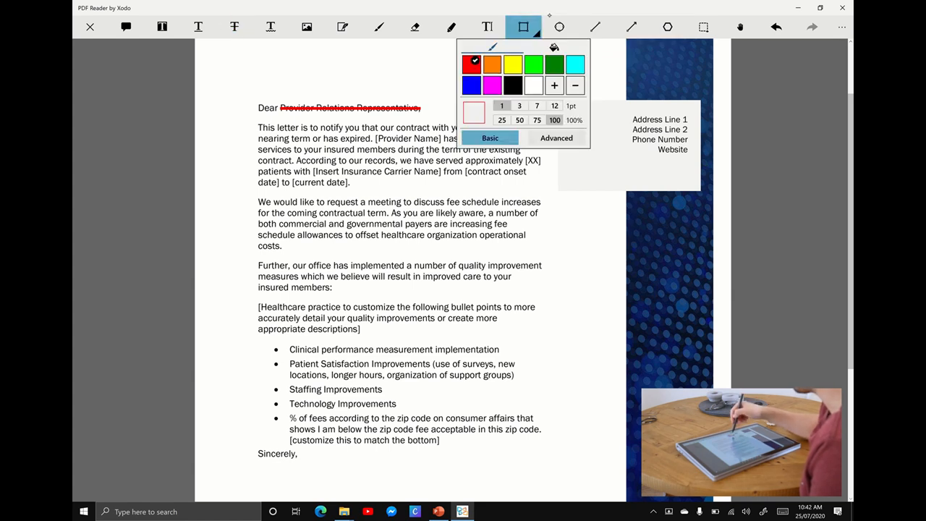
left_click(492, 63)
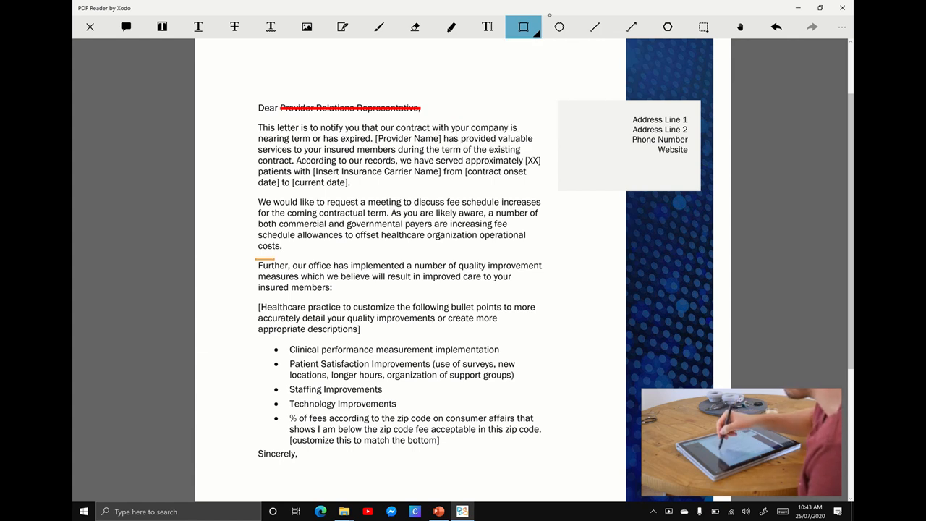
left_click_drag(257, 259, 542, 297)
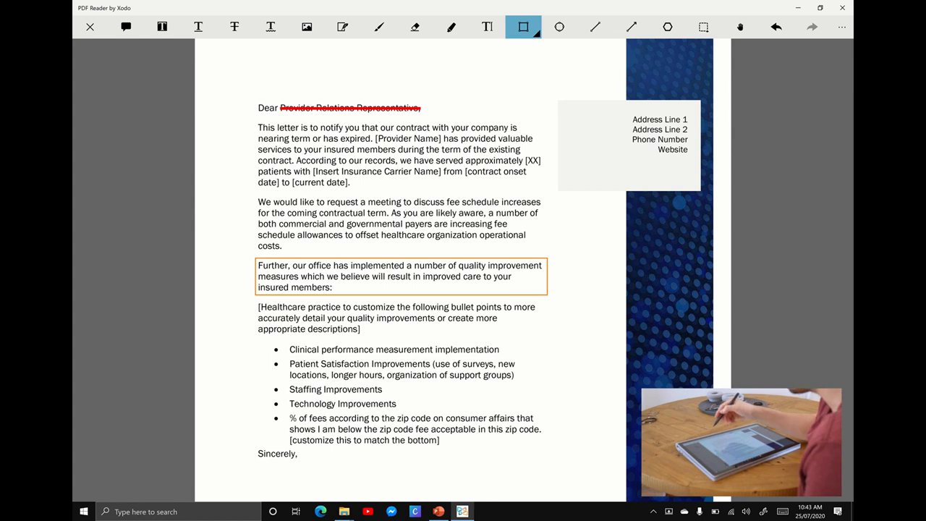
left_click(162, 26)
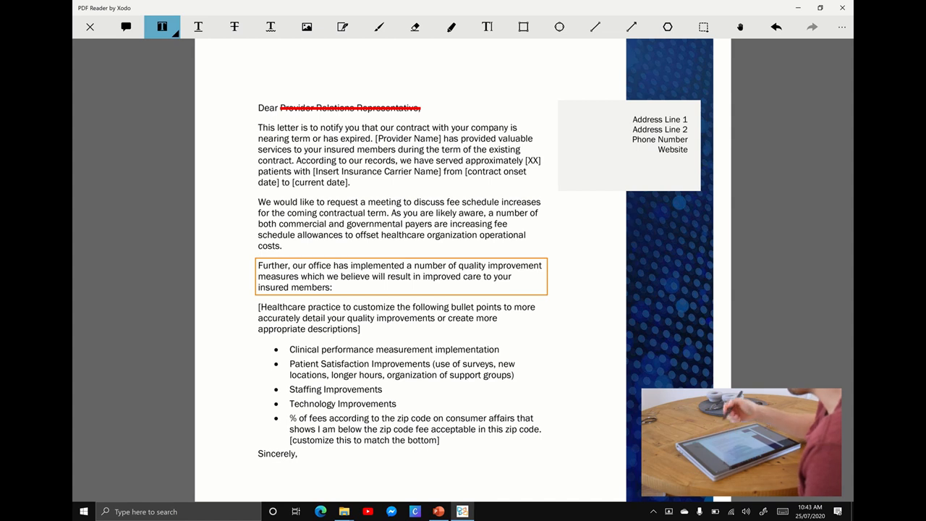
Highlight 'We would like to request a meeting' in the second paragraph.
double_click(330, 202)
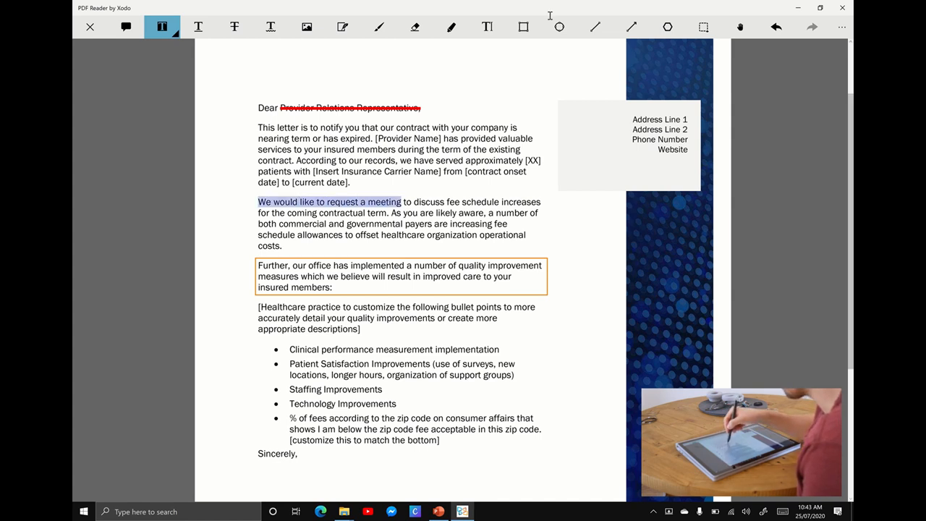
left_click(330, 202)
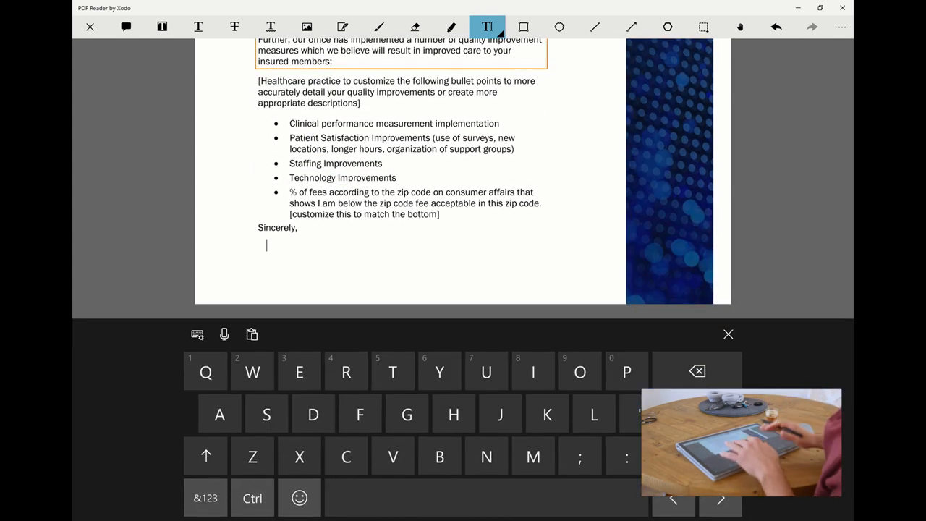
Begin typing the red note 'This looks great but its a little long' below Sincerely.
type("This looks great but its a little long")
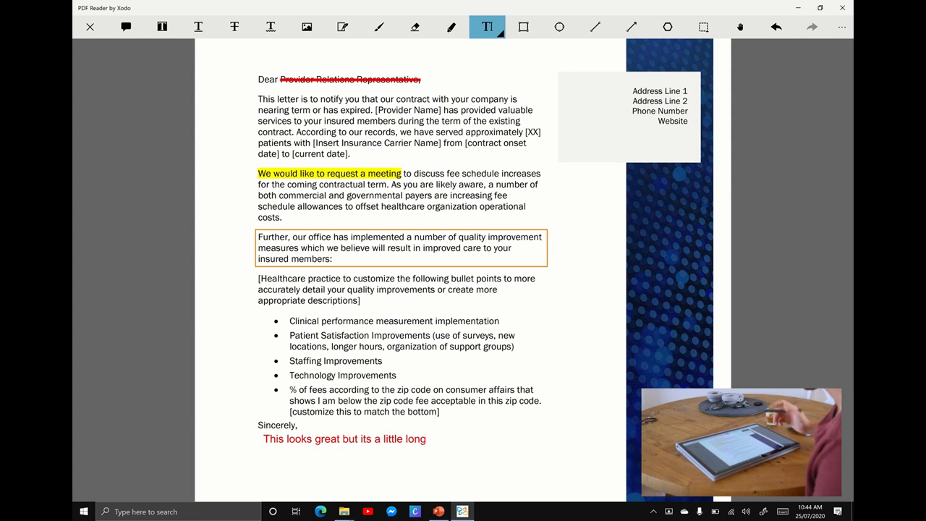
Draw a magenta arrow pointing at the zip-code fees bullet and confirm it.
left_click(631, 26)
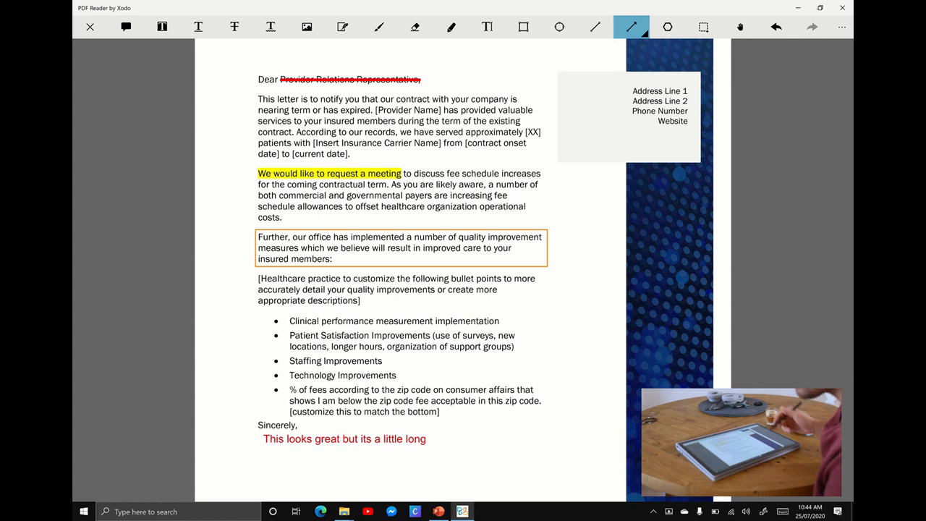
left_click(631, 26)
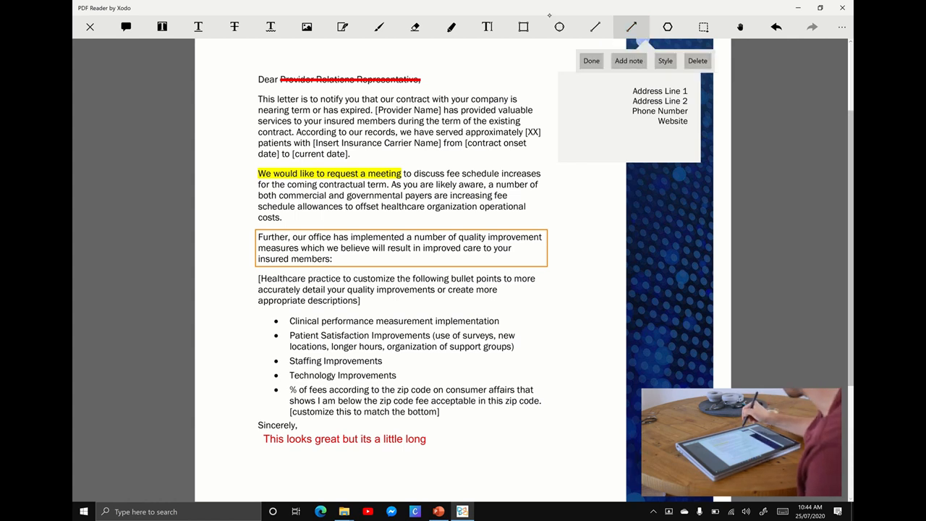
left_click(631, 26)
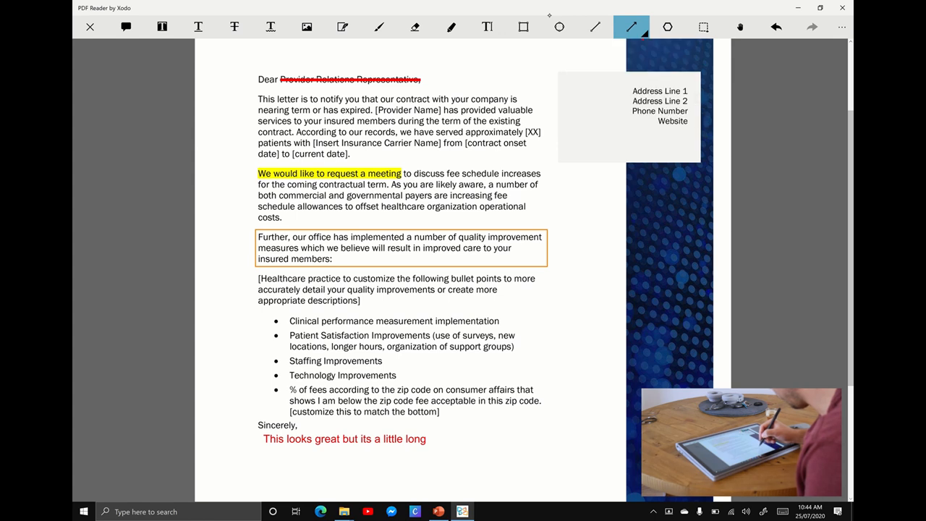
left_click_drag(542, 389, 586, 389)
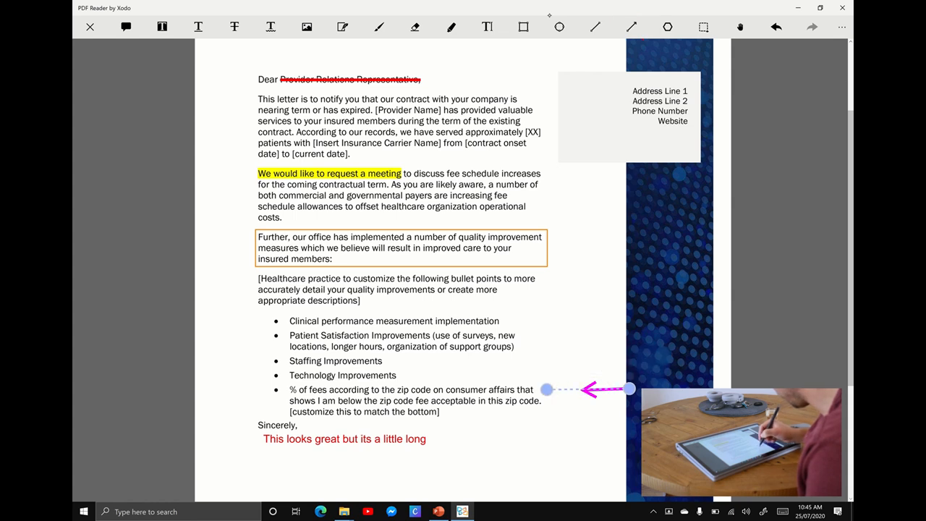
left_click_drag(629, 388, 608, 390)
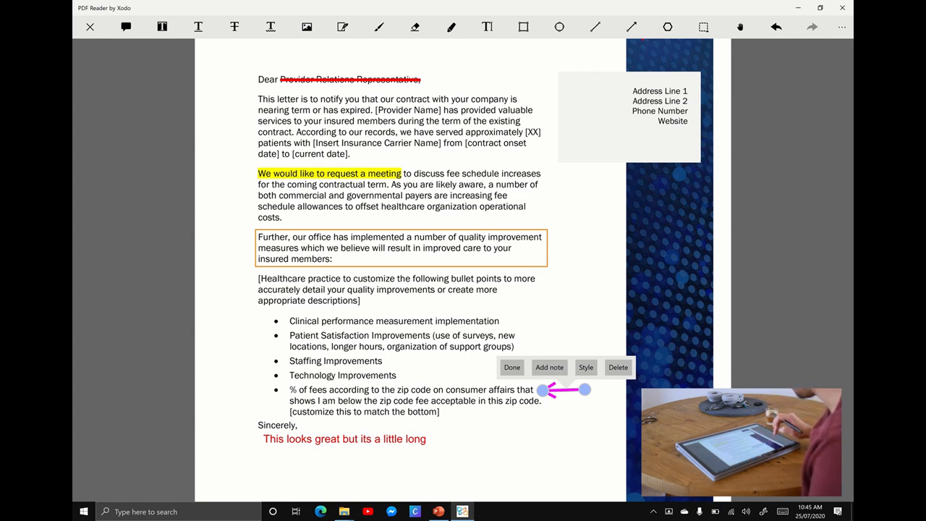
left_click(631, 26)
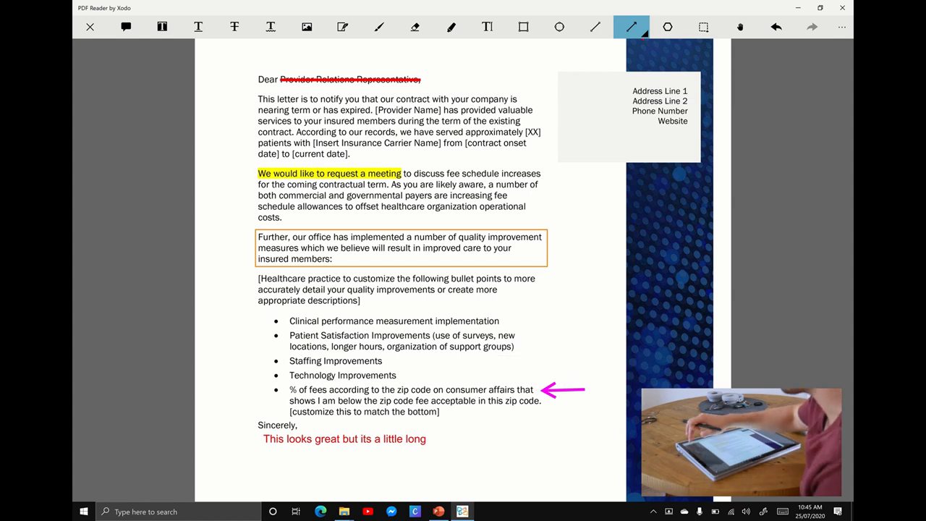
left_click(125, 26)
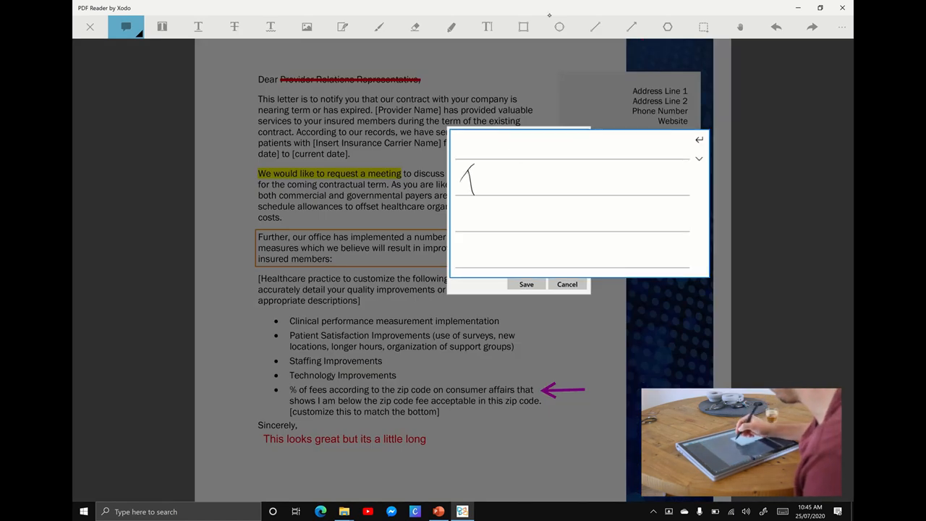
Handwrite the sticky-note comment "Top job it reads really well", save it and close the preview.
left_click_drag(477, 181, 542, 210)
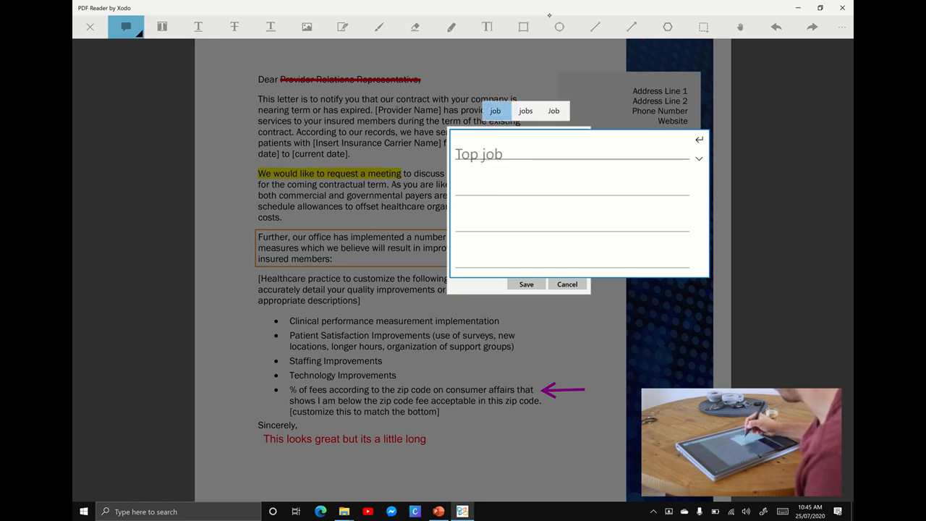
left_click_drag(521, 188, 579, 188)
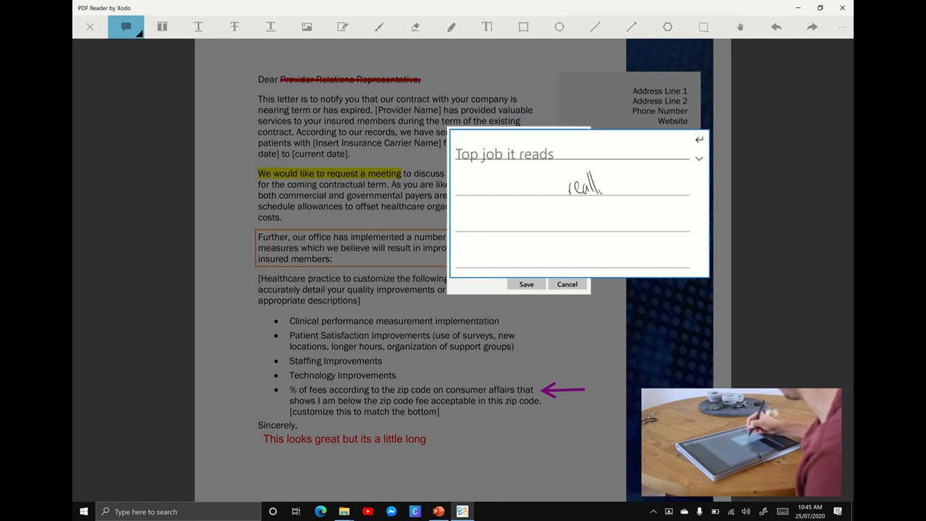
left_click_drag(600, 191, 651, 185)
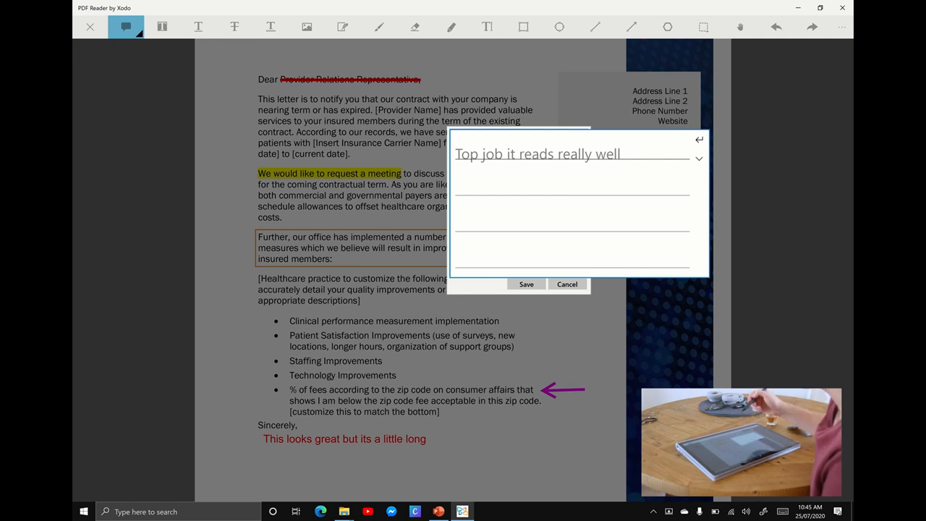
left_click(527, 284)
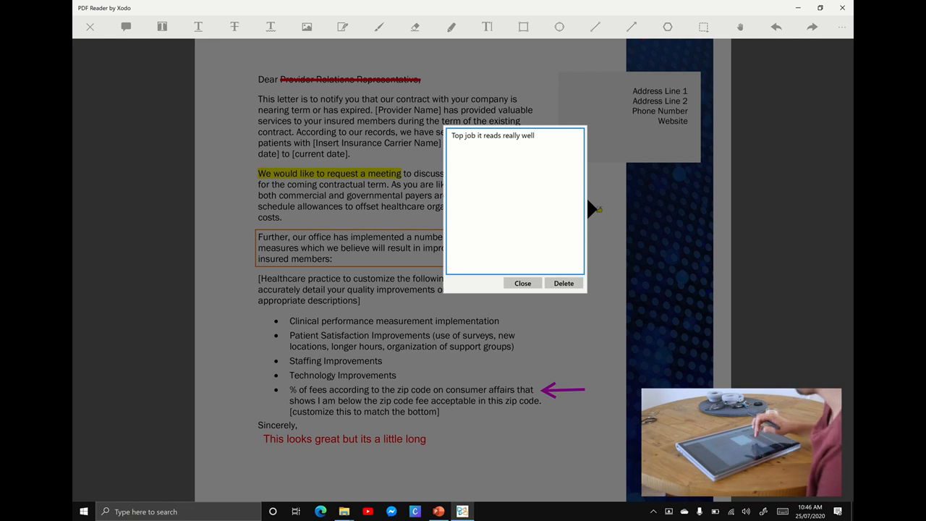
left_click(522, 283)
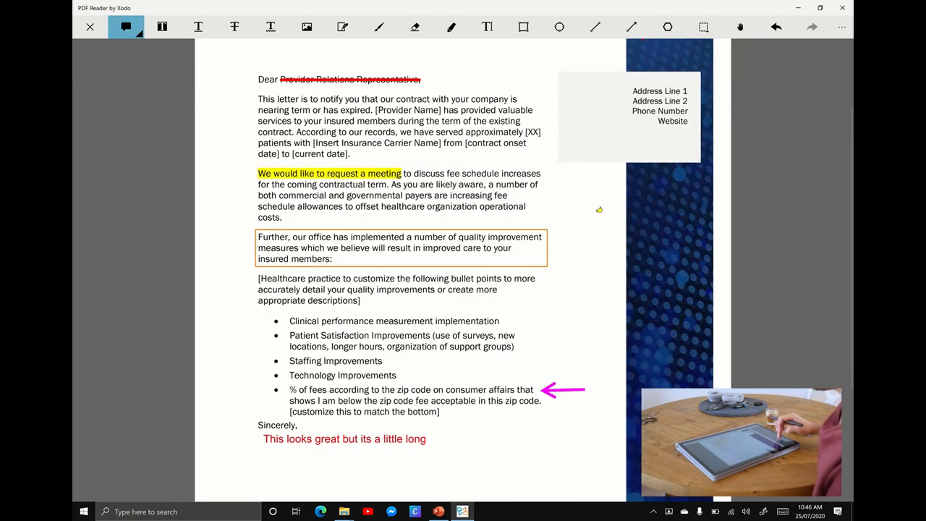
Create a new handwritten signature and place it on the signing line below the red note.
scroll("down", 3)
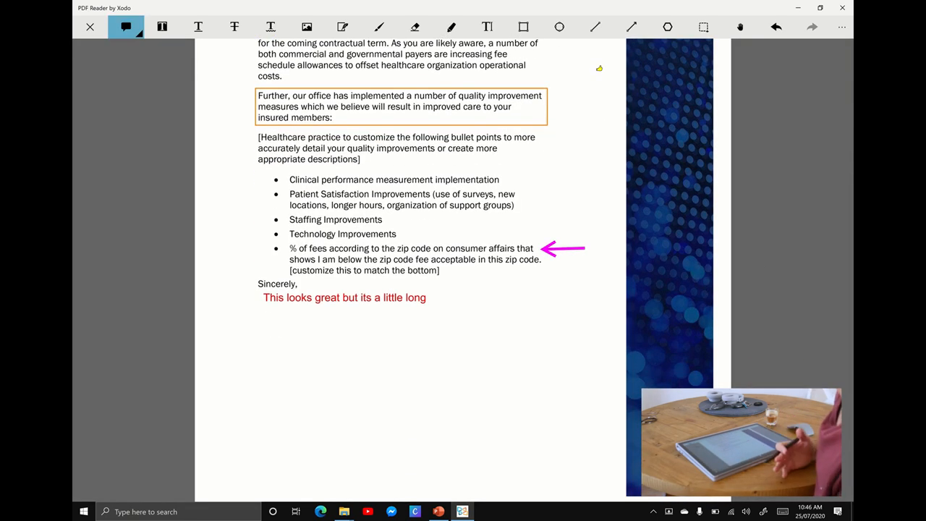
left_click(341, 26)
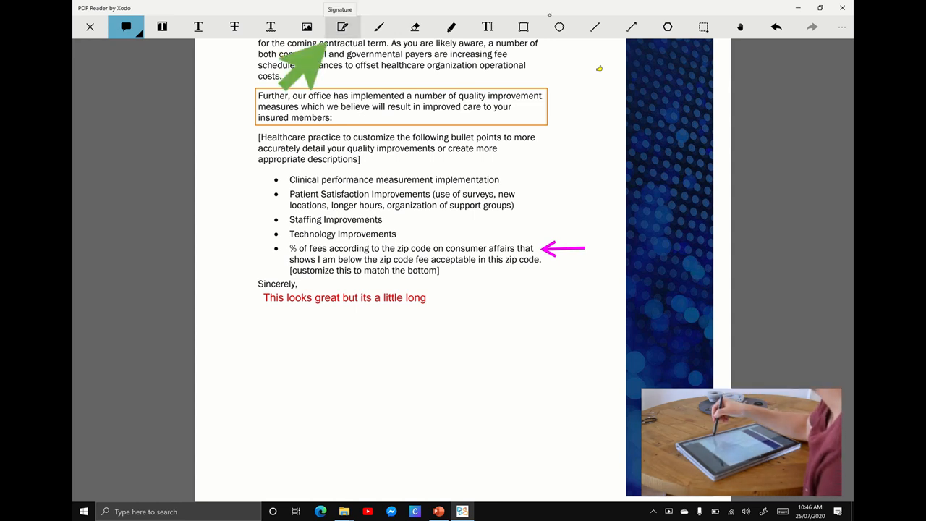
left_click(341, 26)
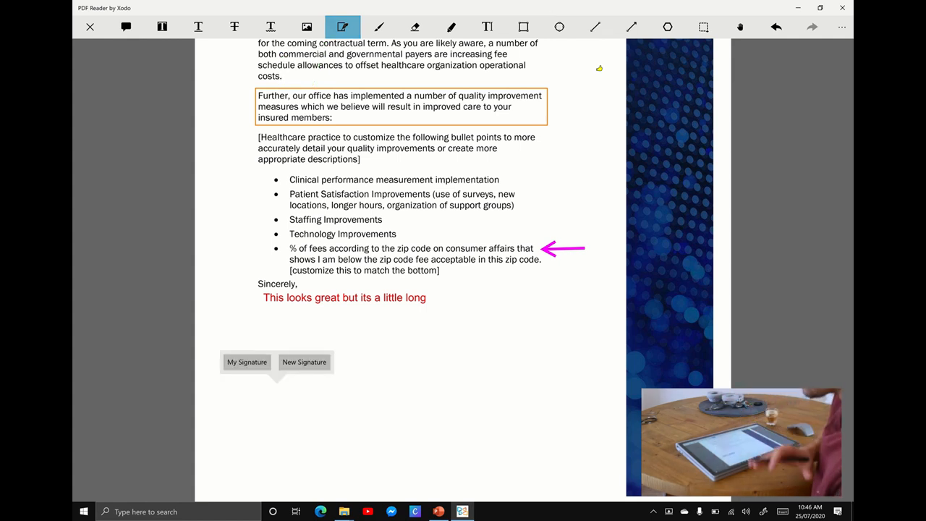
left_click(304, 362)
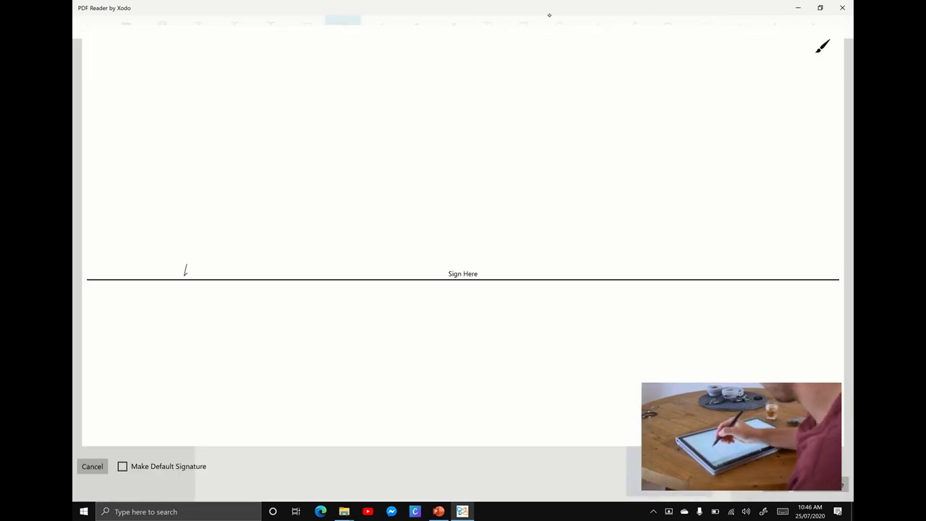
left_click_drag(185, 275, 427, 174)
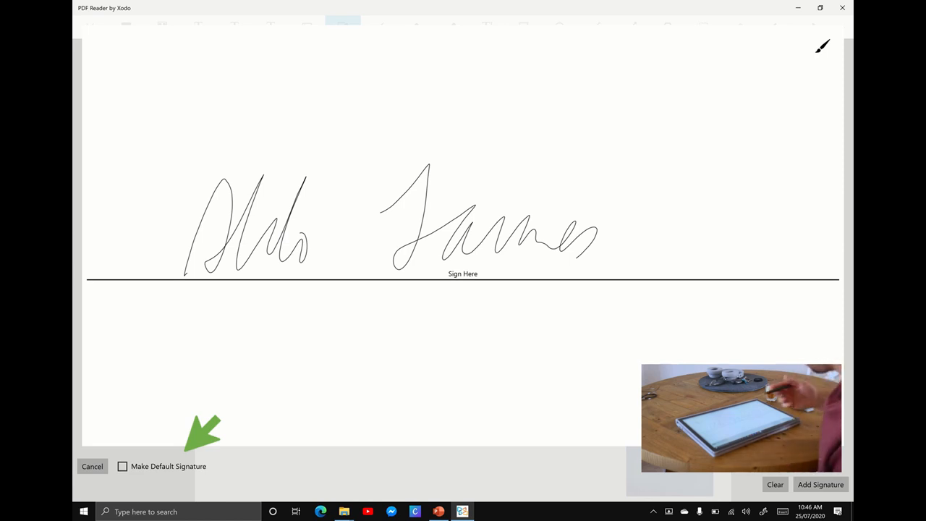
left_click(821, 483)
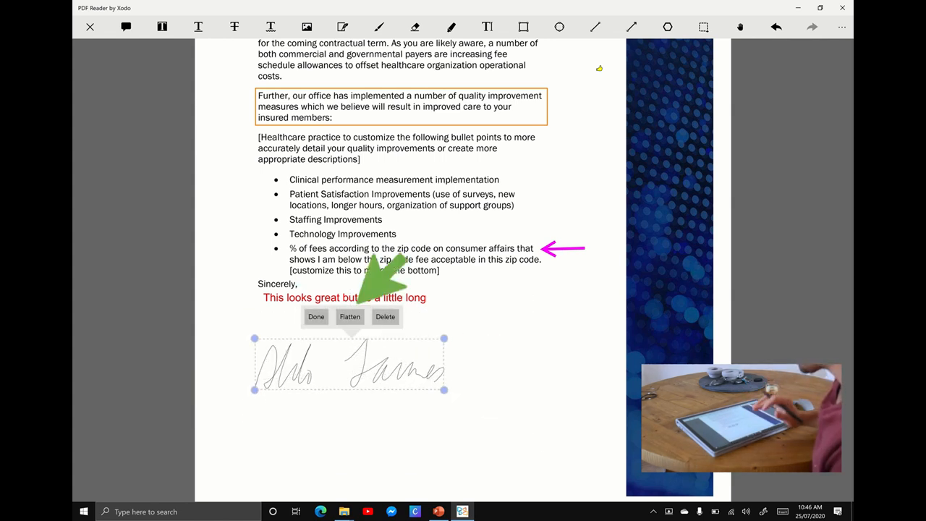
Flatten the placed signature so it becomes a permanent part of the PDF.
left_click(350, 315)
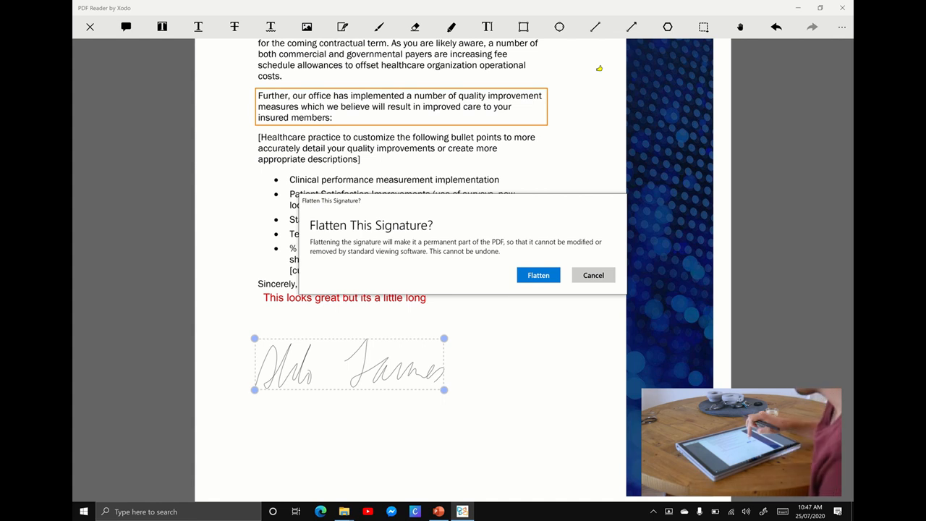
left_click(538, 275)
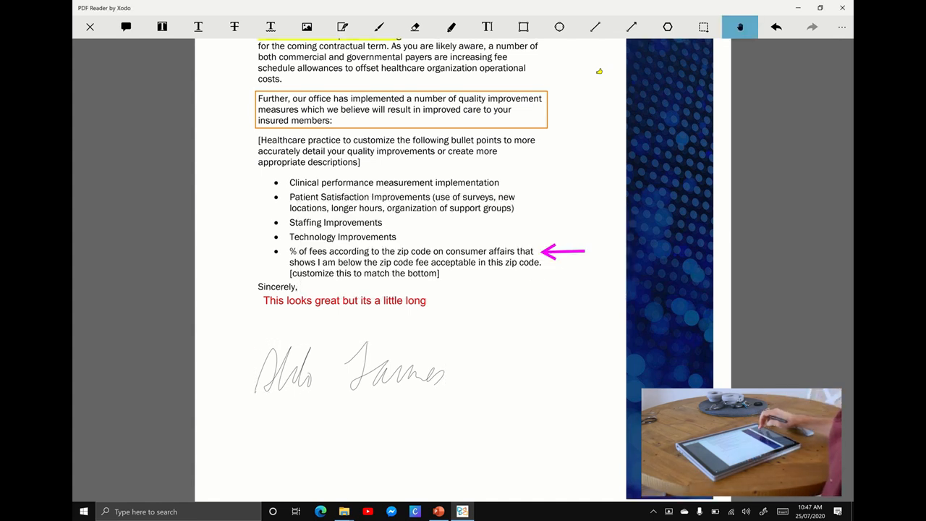
scroll("down", 3)
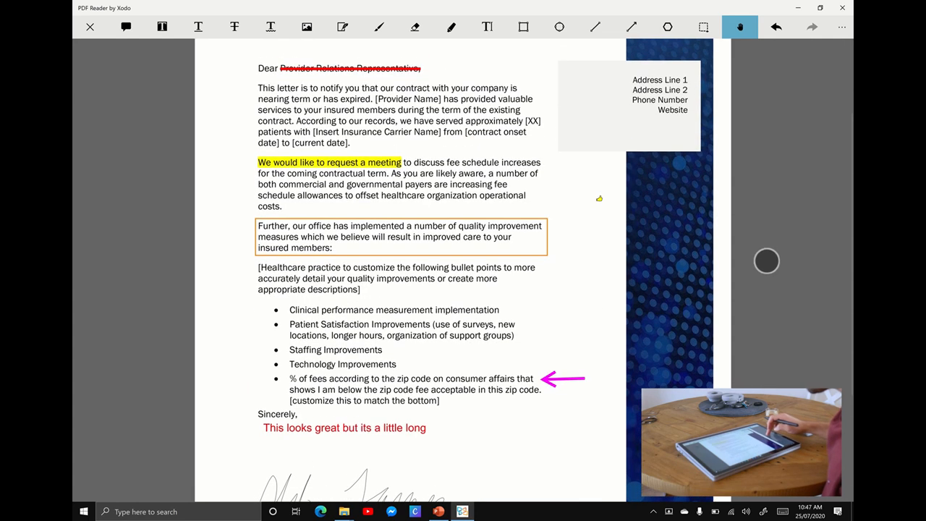
Save the letter to the Desktop as a copy renamed to mark it annotated in Xodo.
scroll("down", 3)
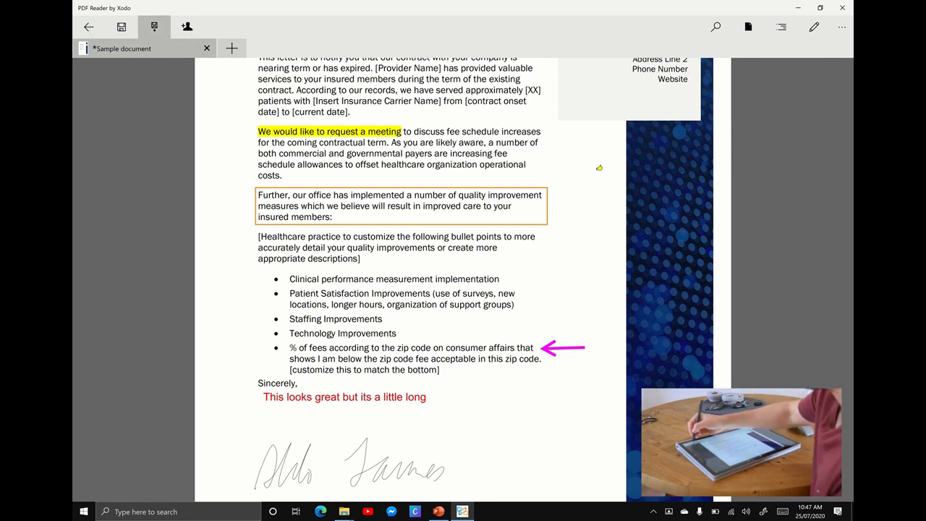
left_click(121, 26)
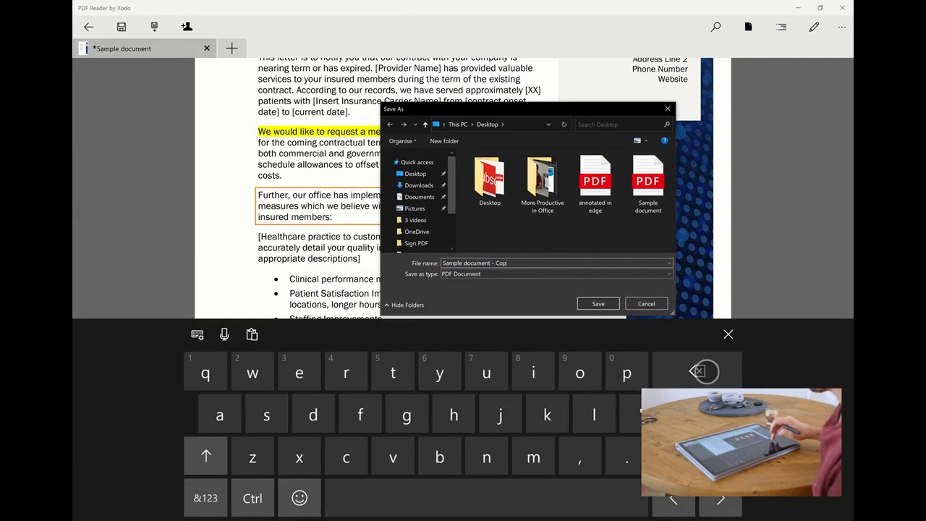
key("backspace")
type("annotated in xodo")
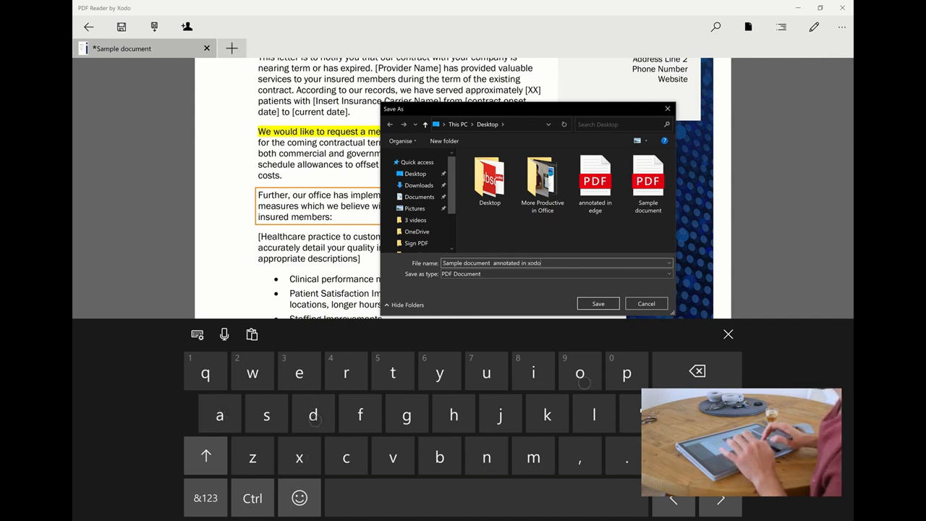
left_click(598, 304)
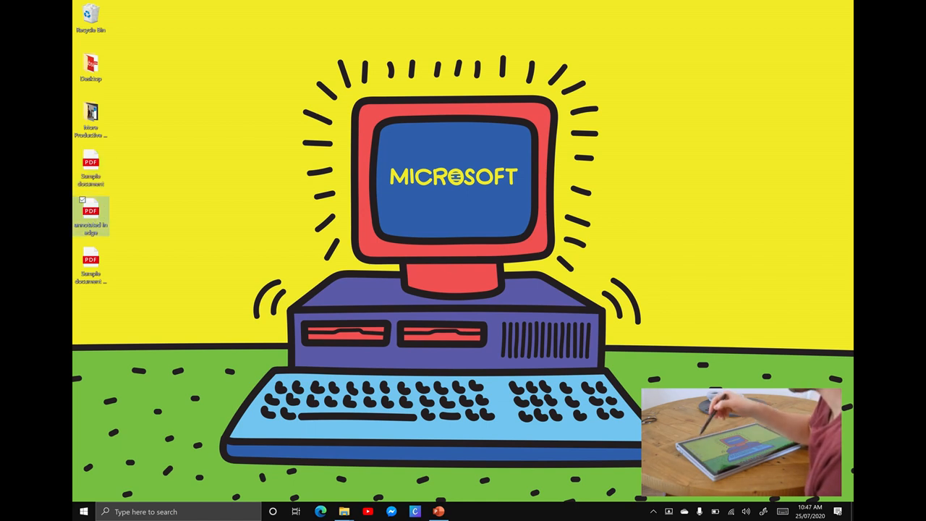
mouse_move(90, 261)
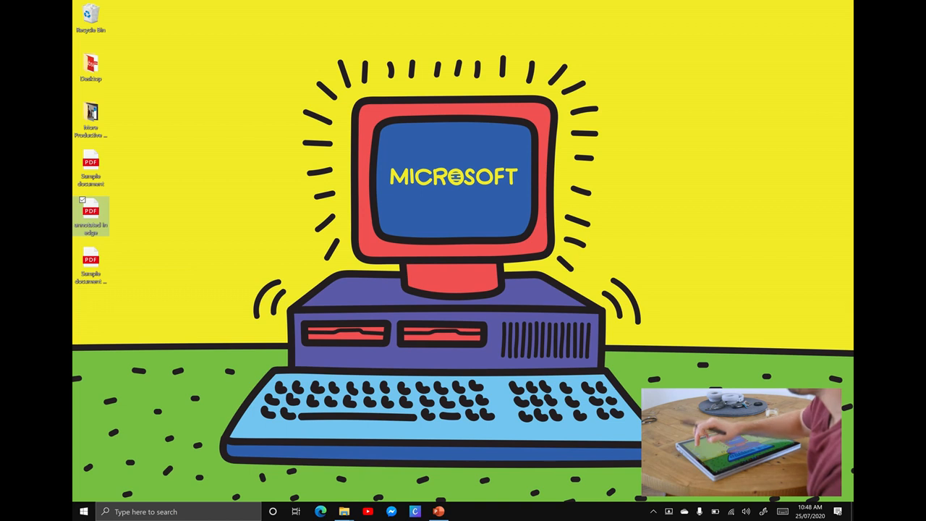
Open the saved PDF in Edge and snap it beside the Edge-annotated letter.
double_click(90, 214)
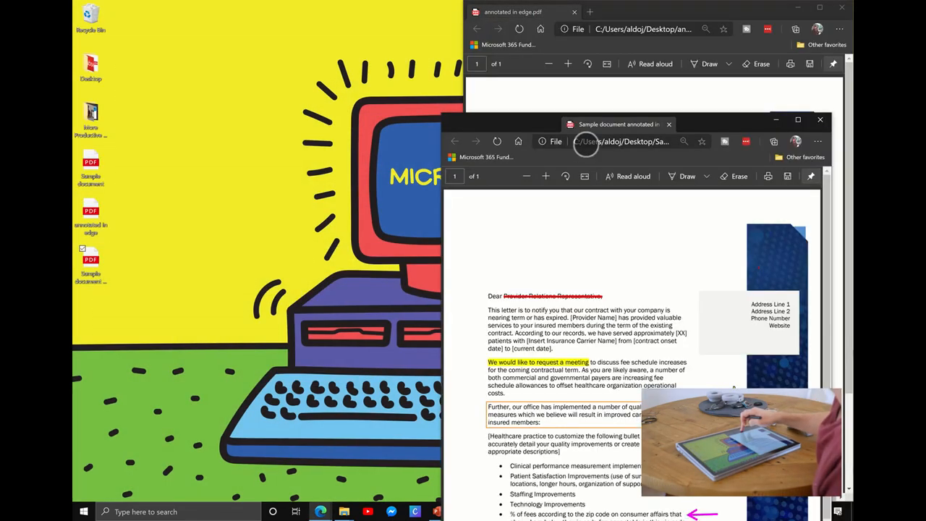
left_click(797, 119)
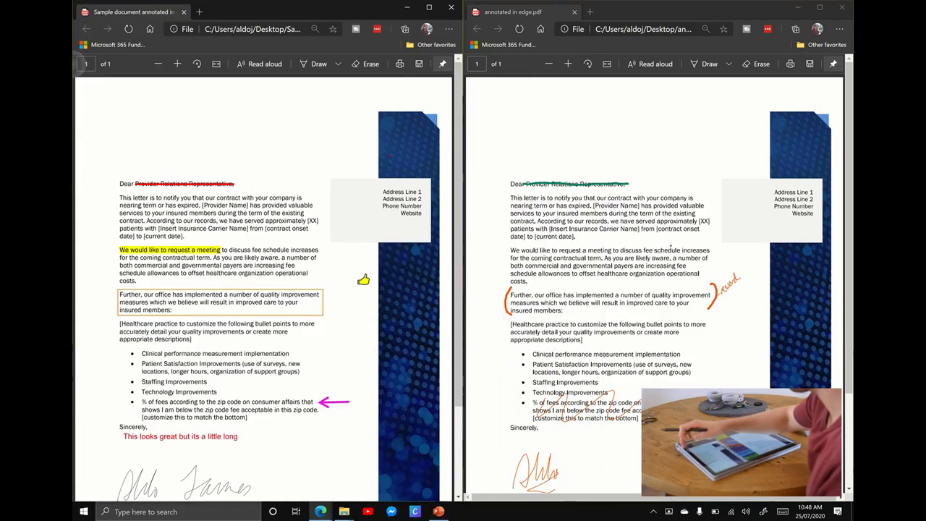